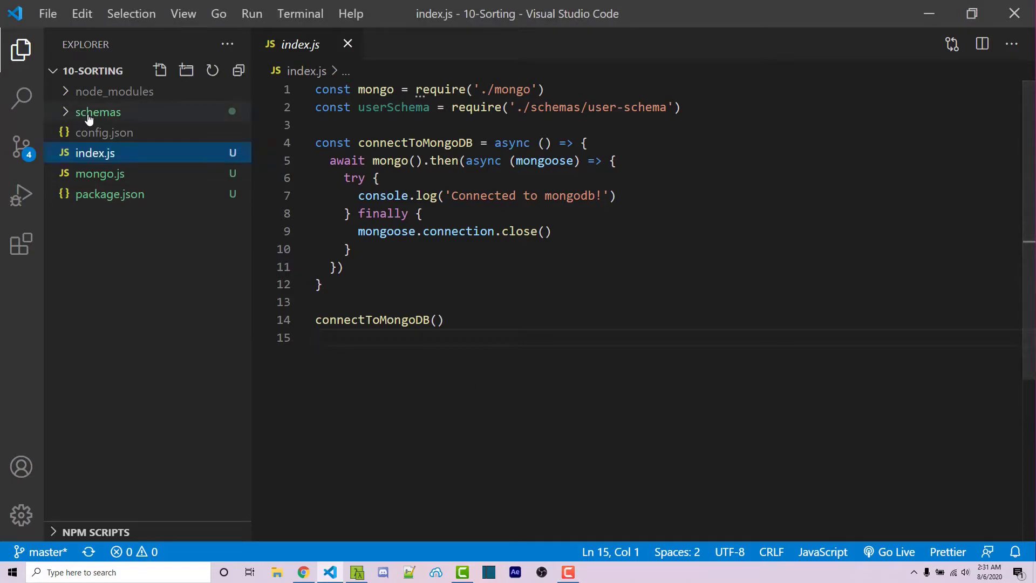
# Review the user schema and mongo connection files, then view the users collection documents in MongoDB Atlas
pyautogui.click(98, 111)
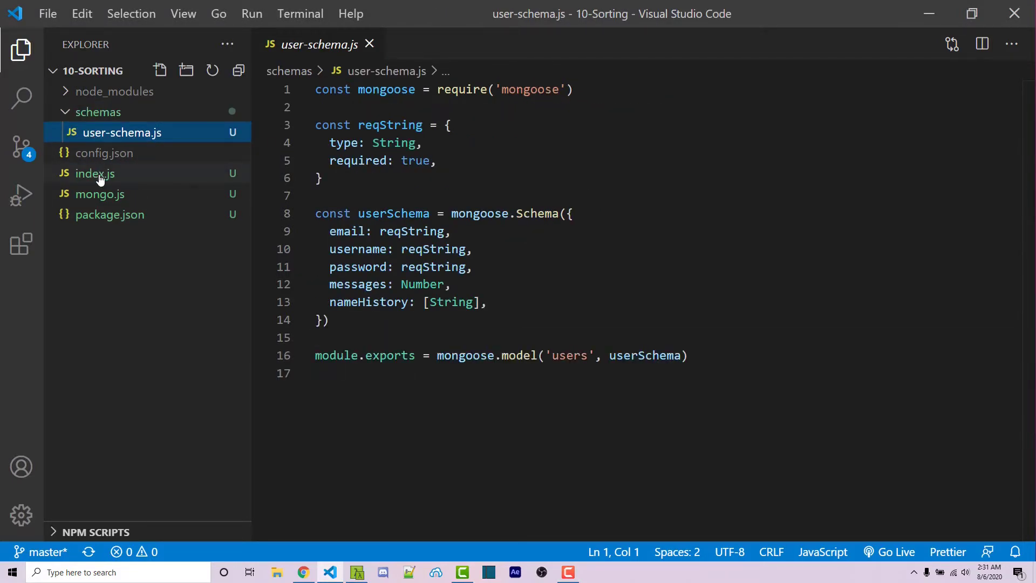
pyautogui.click(95, 173)
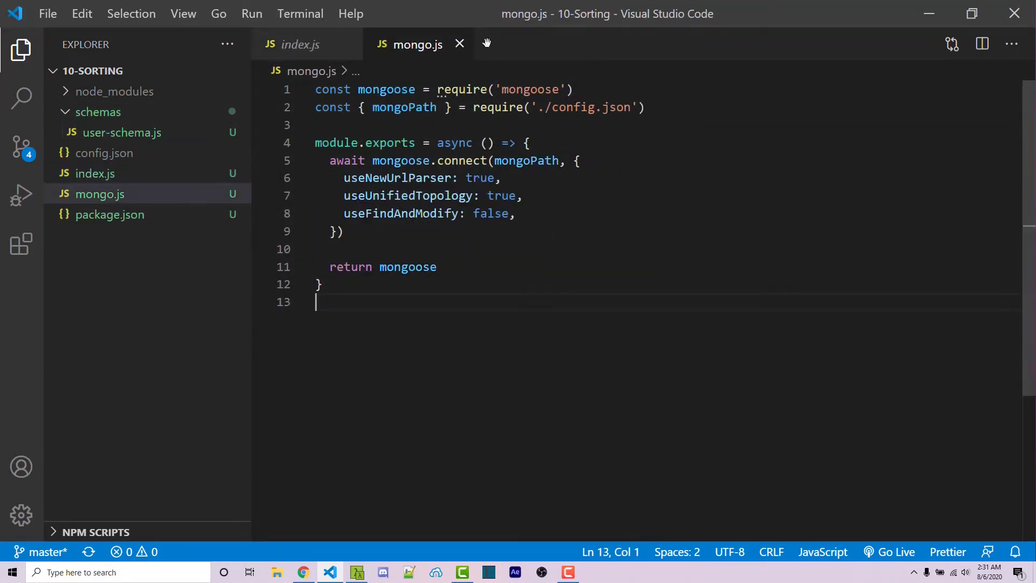
pyautogui.click(299, 45)
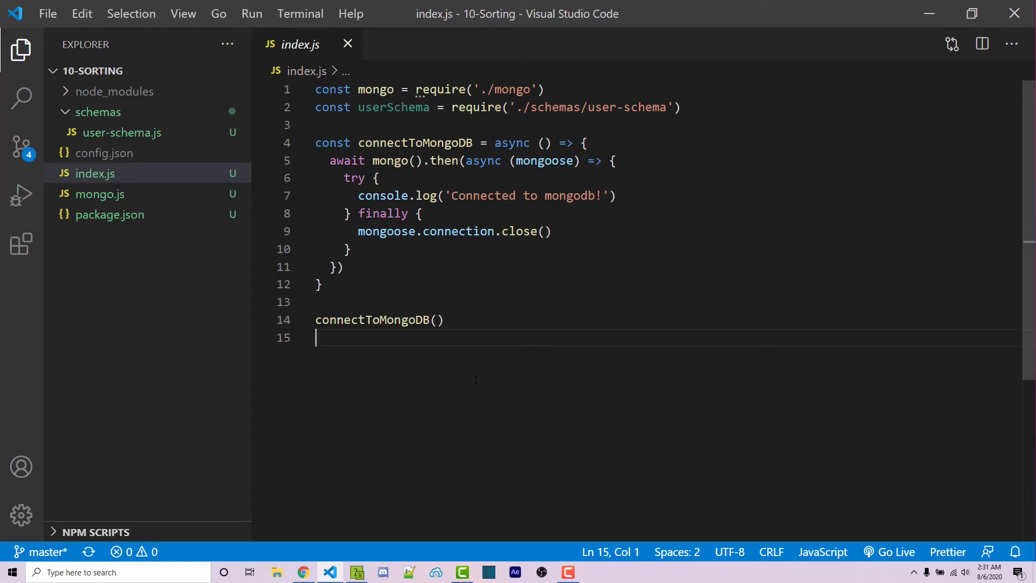
pyautogui.moveTo(306, 499)
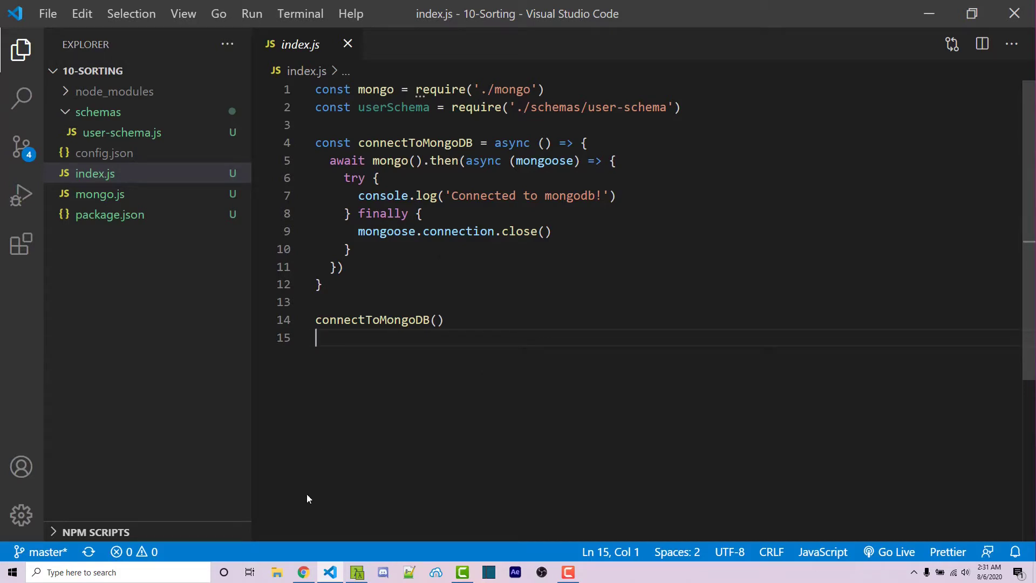
pyautogui.click(302, 572)
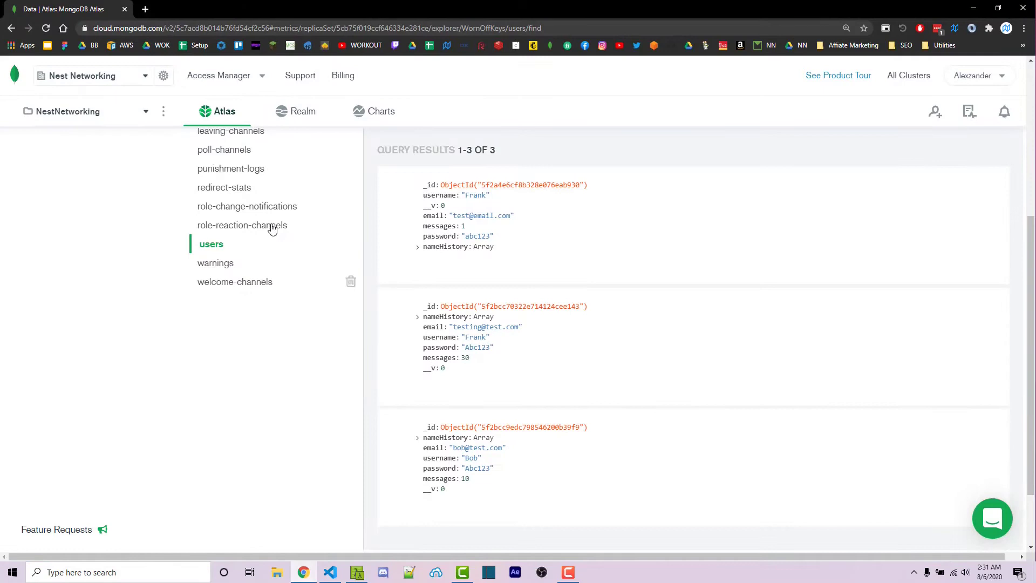
pyautogui.moveTo(501, 341)
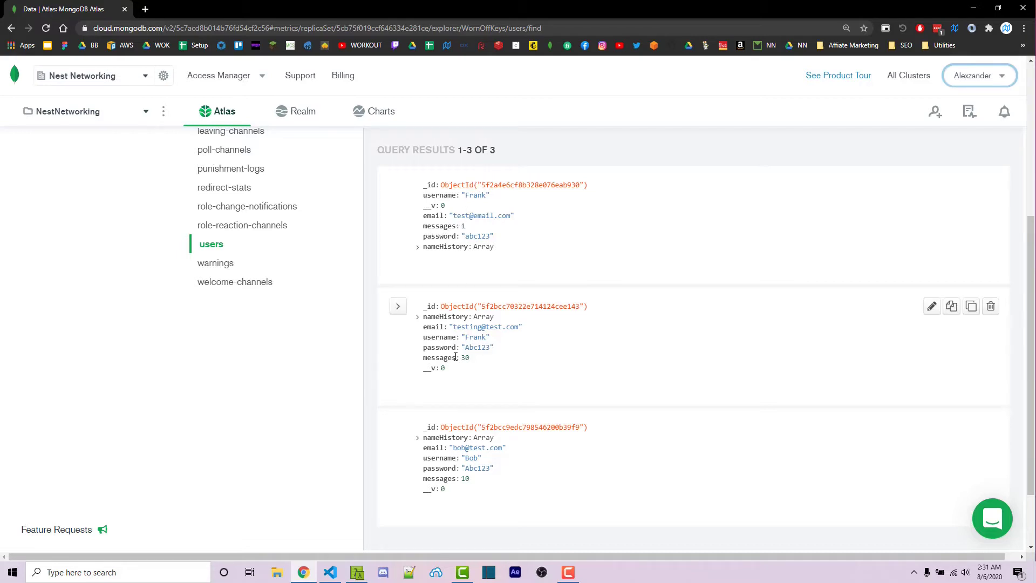
pyautogui.moveTo(486, 303)
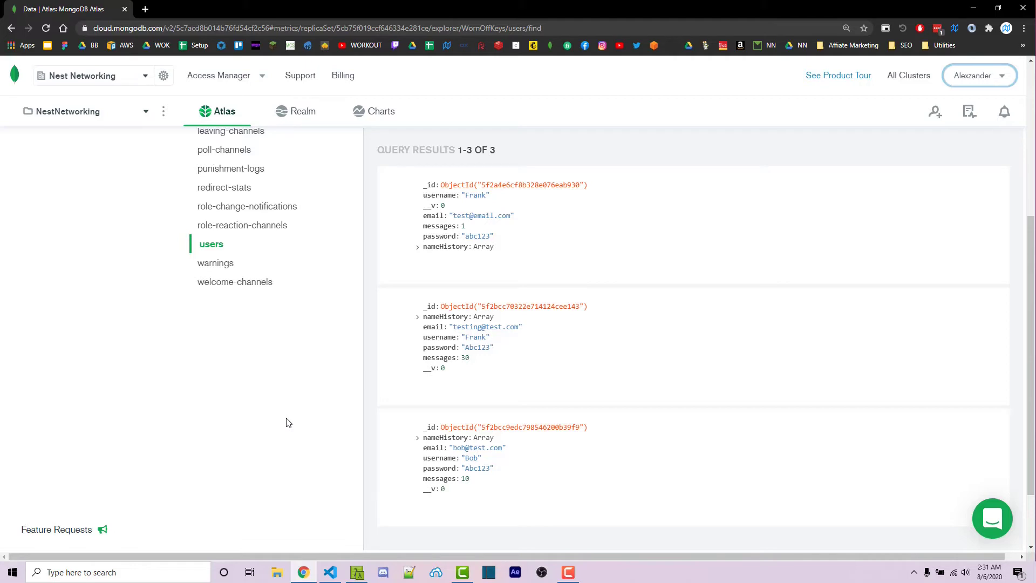
pyautogui.moveTo(262, 408)
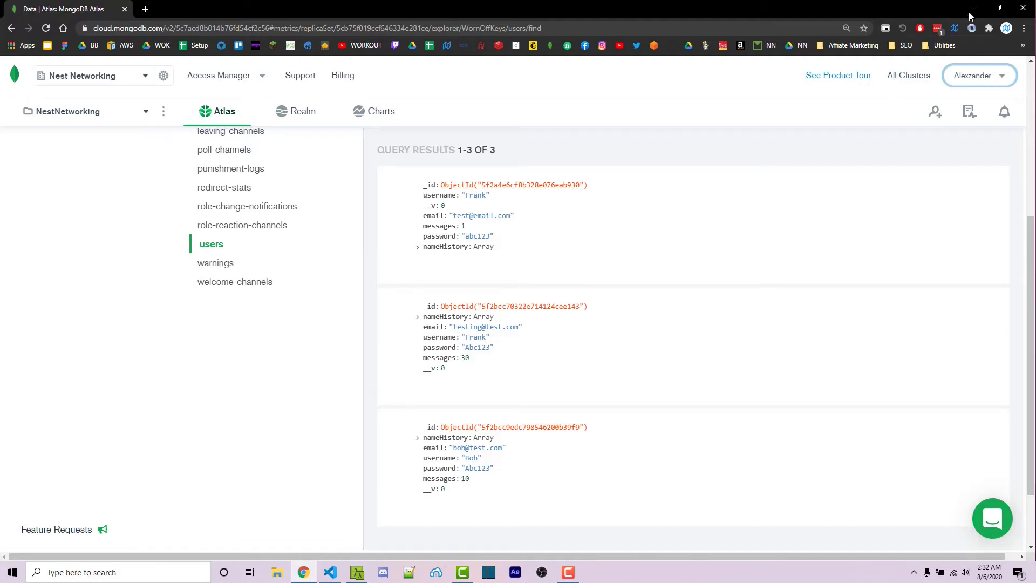
# Add const results = await userSchema.find({}) inside the try block of index.js
pyautogui.click(330, 572)
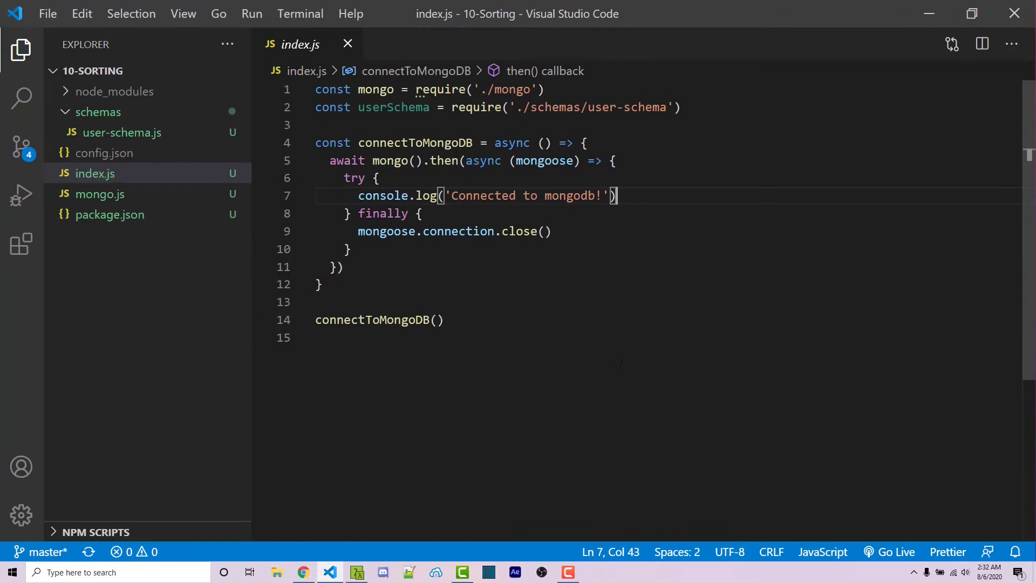
pyautogui.press('Enter')
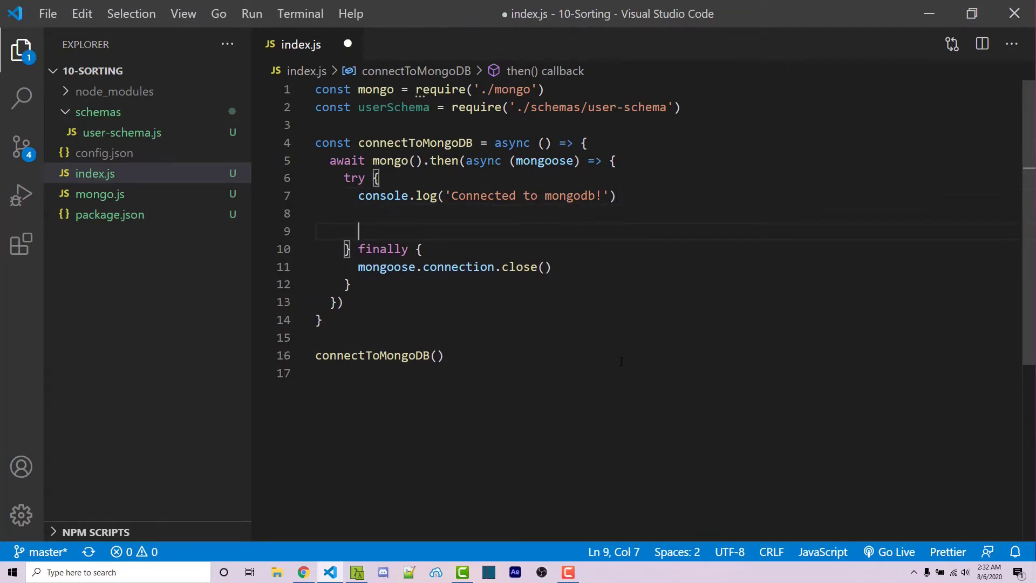
pyautogui.write('cp')
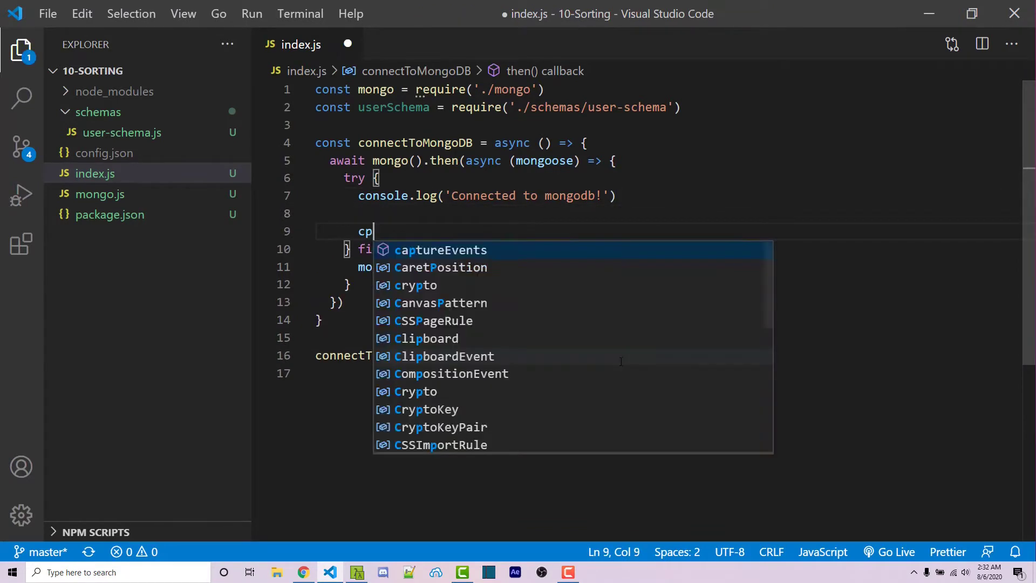
pyautogui.write('onst result')
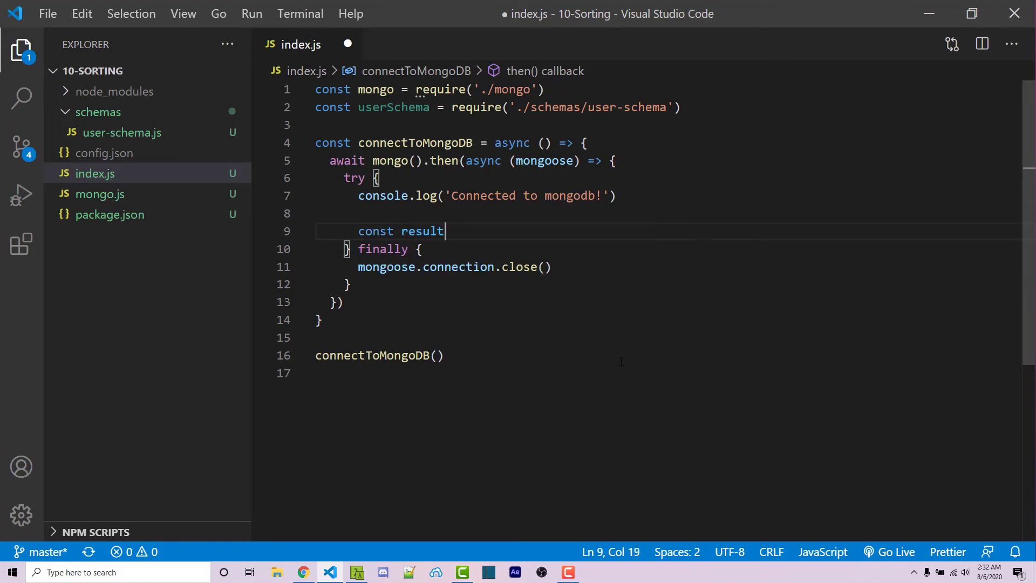
pyautogui.write('s = await')
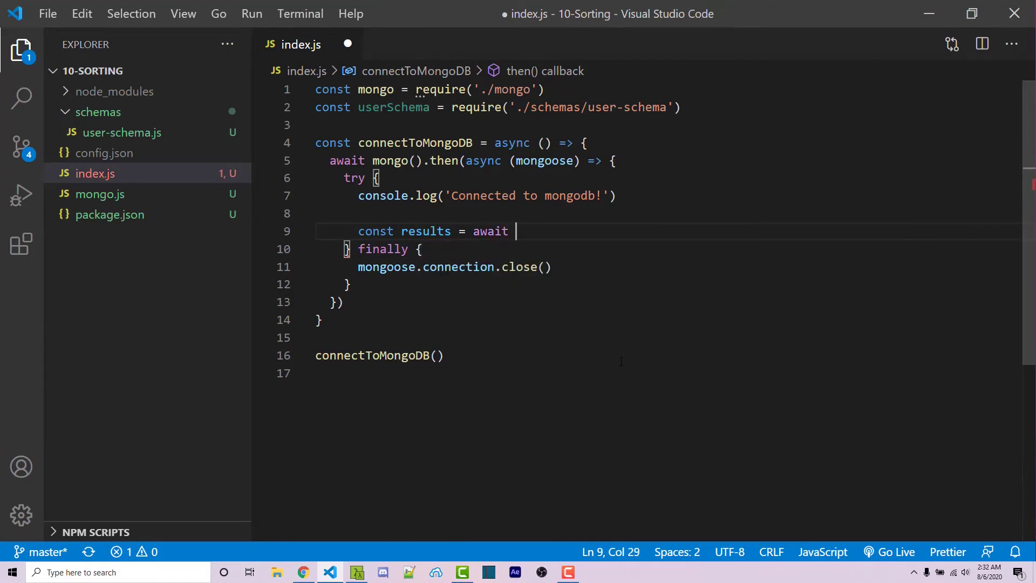
pyautogui.write('userSchema.find')
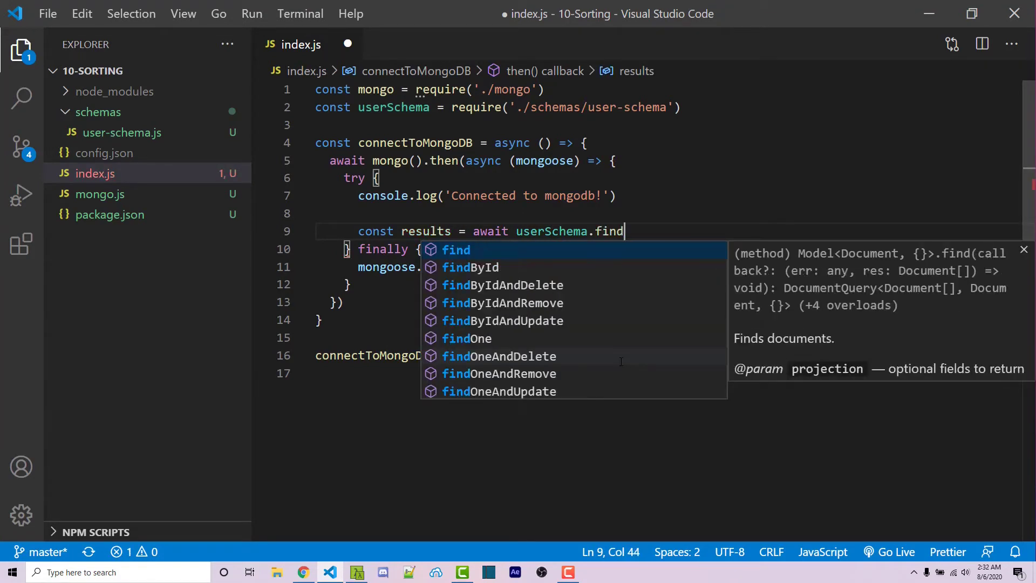
pyautogui.write('({})')
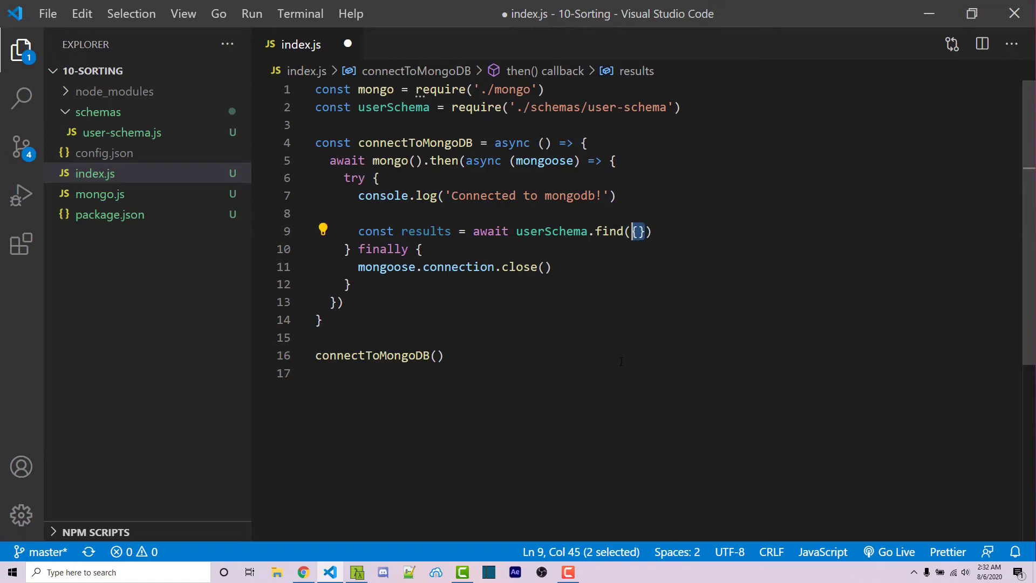
# Log the fetched users with console.log('RESULTS')
pyautogui.write('co')
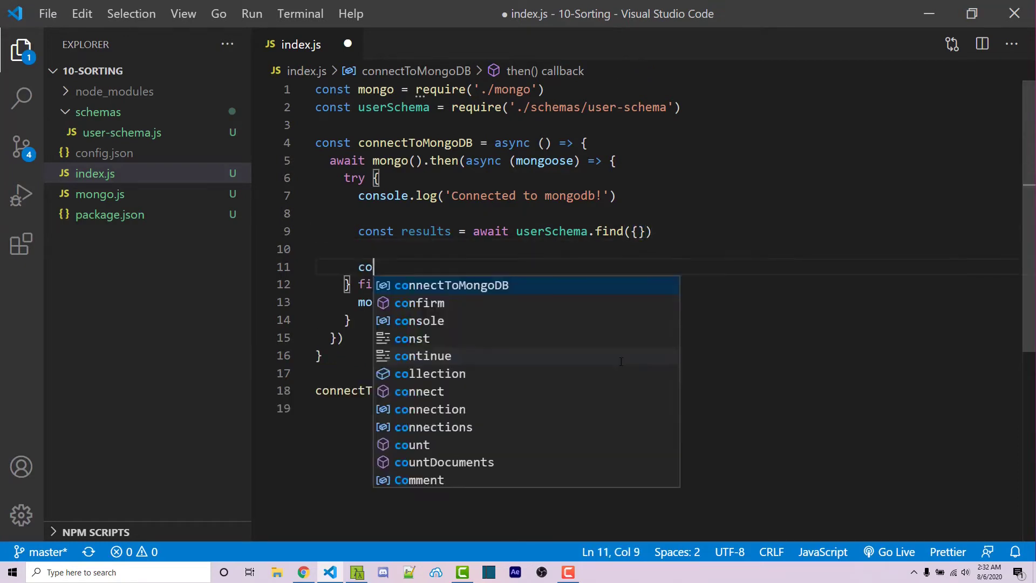
pyautogui.write("nsole.log('RESULTS')")
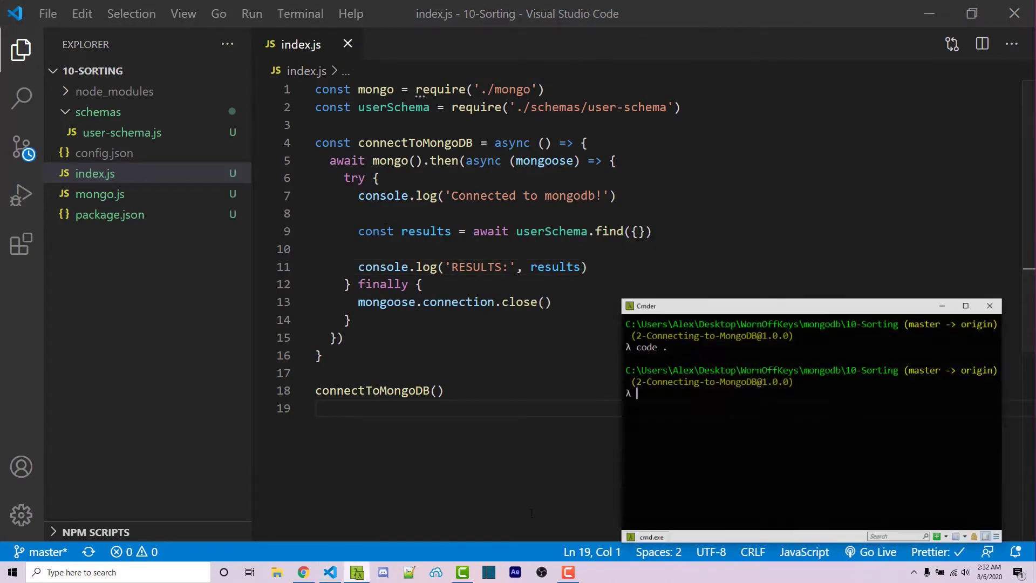
# Run node index.js to print all three users, then place the edit point after the find query
pyautogui.write('node index.js')
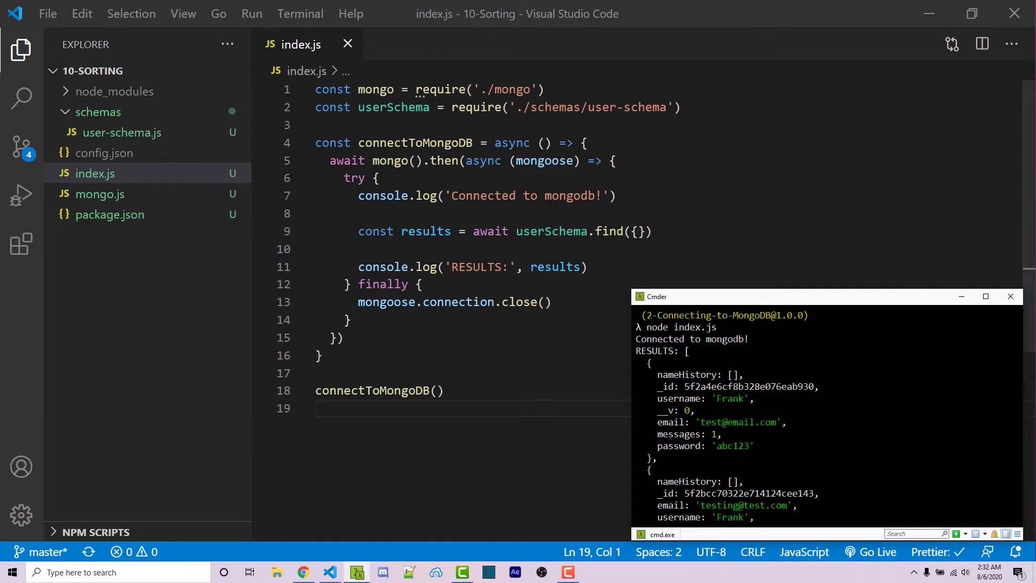
pyautogui.tripleClick(487, 195)
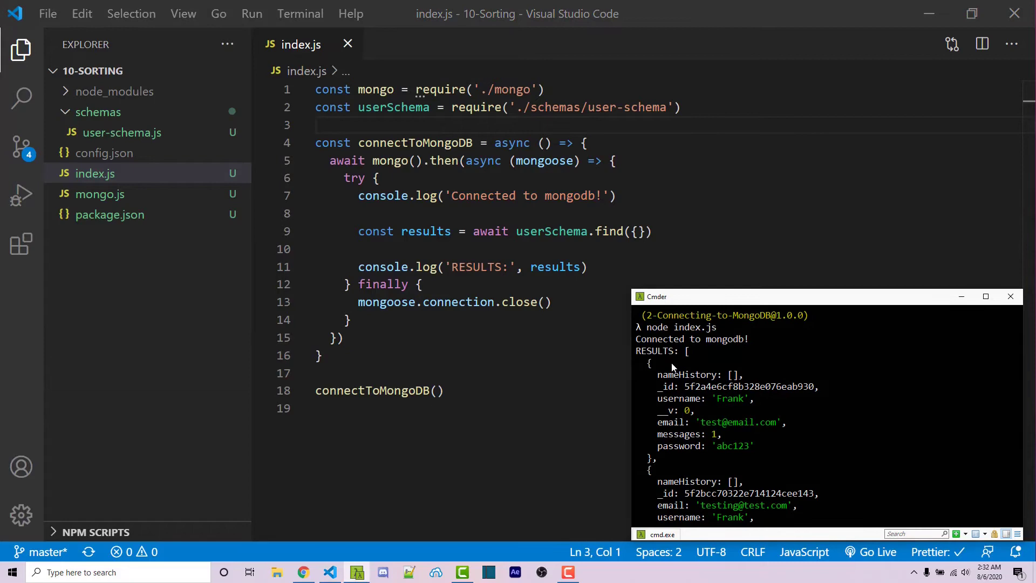
pyautogui.scroll(-3)
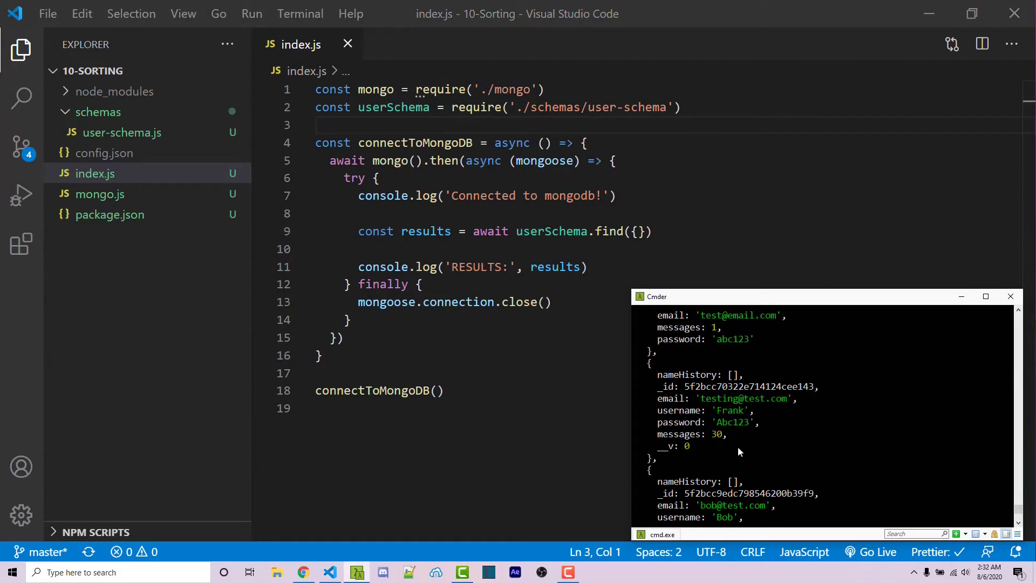
pyautogui.moveTo(752, 381)
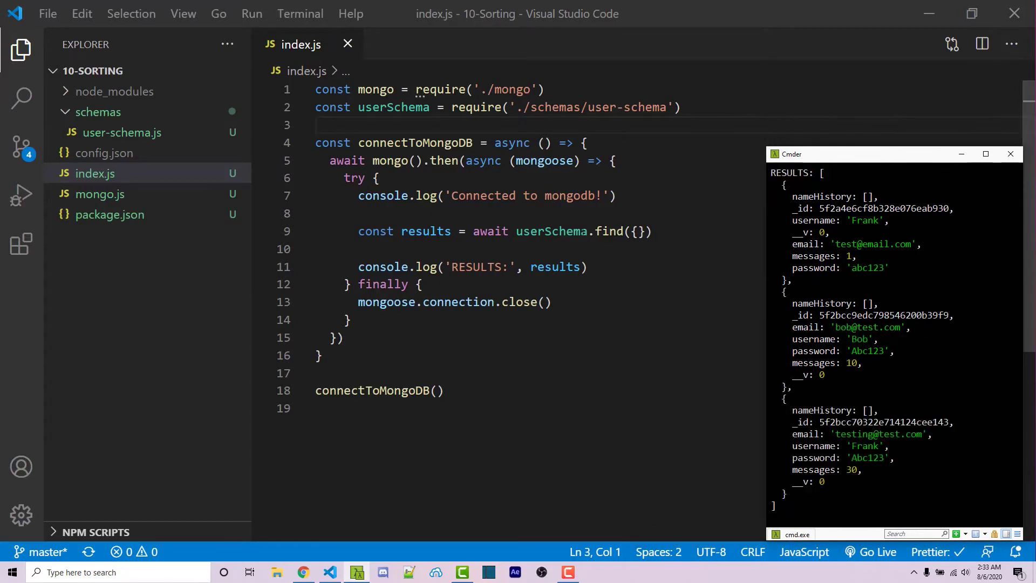
pyautogui.click(644, 231)
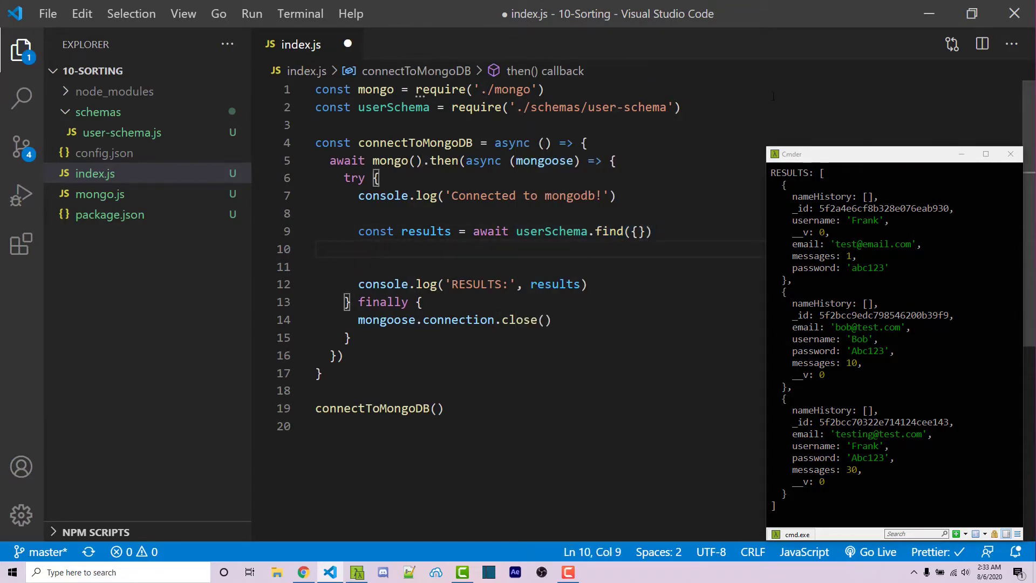
# Chain .sort('messages') to the find query for ascending message order
pyautogui.write('.sort(')
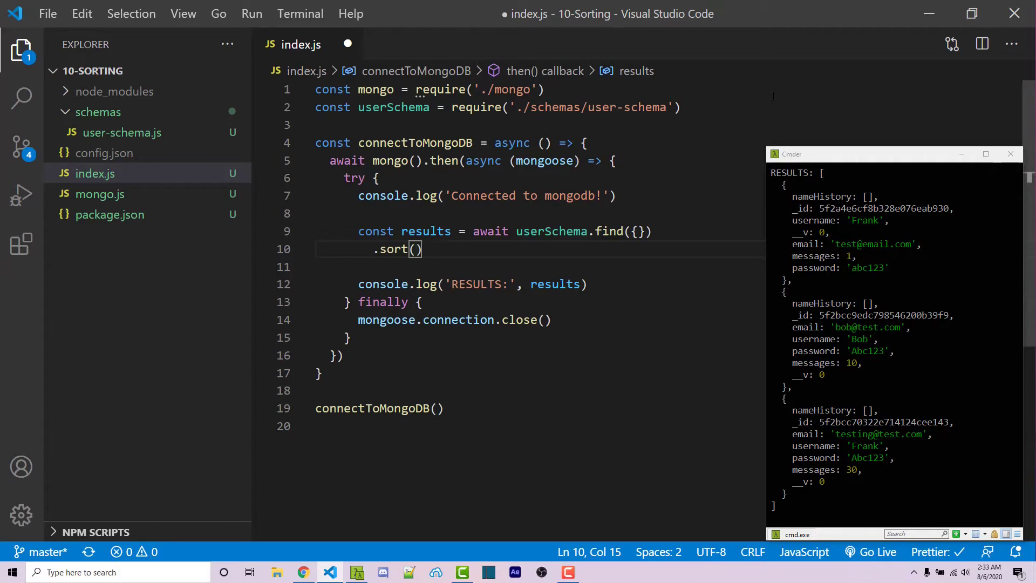
pyautogui.write("''")
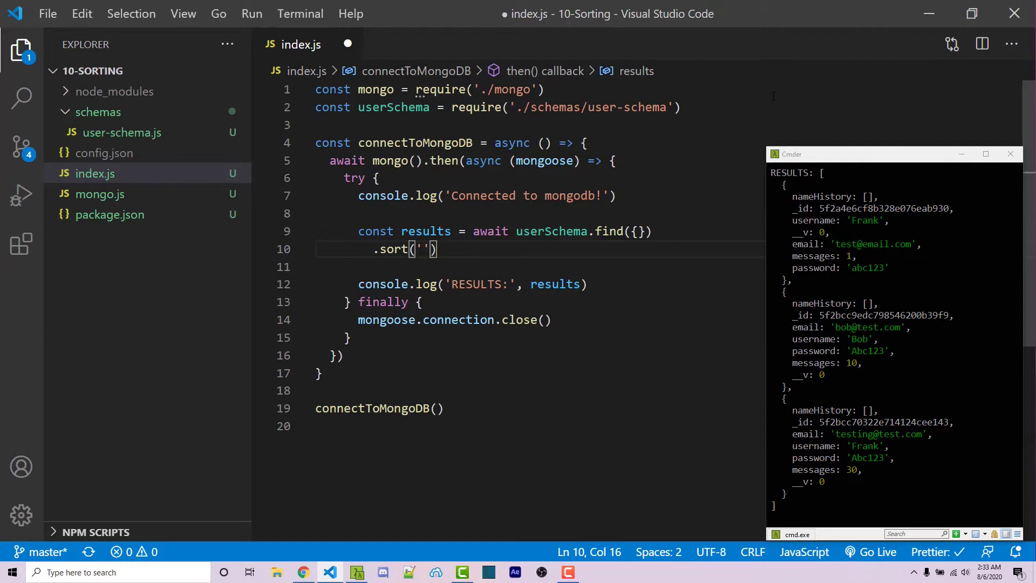
pyautogui.write('messages')
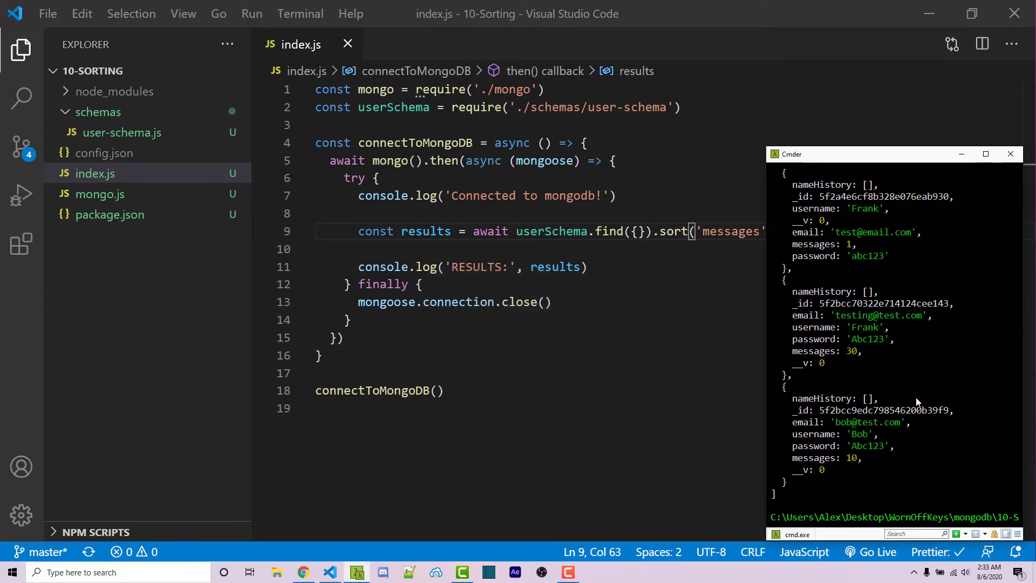
pyautogui.moveTo(869, 233)
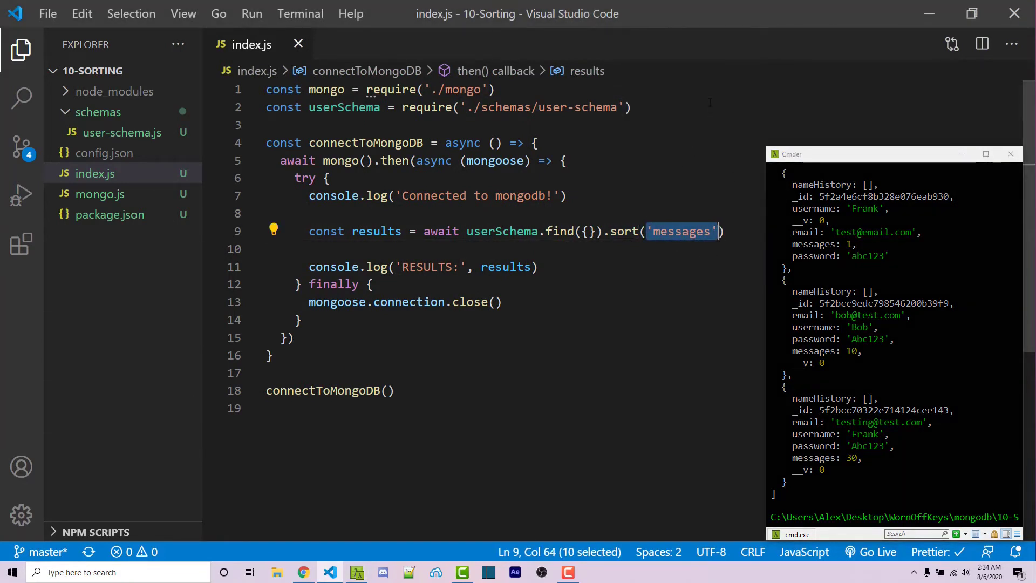
# Change the sort argument to { messages: -1 } and rerun node index.js for descending order 30, 10, 1
pyautogui.press('Delete')
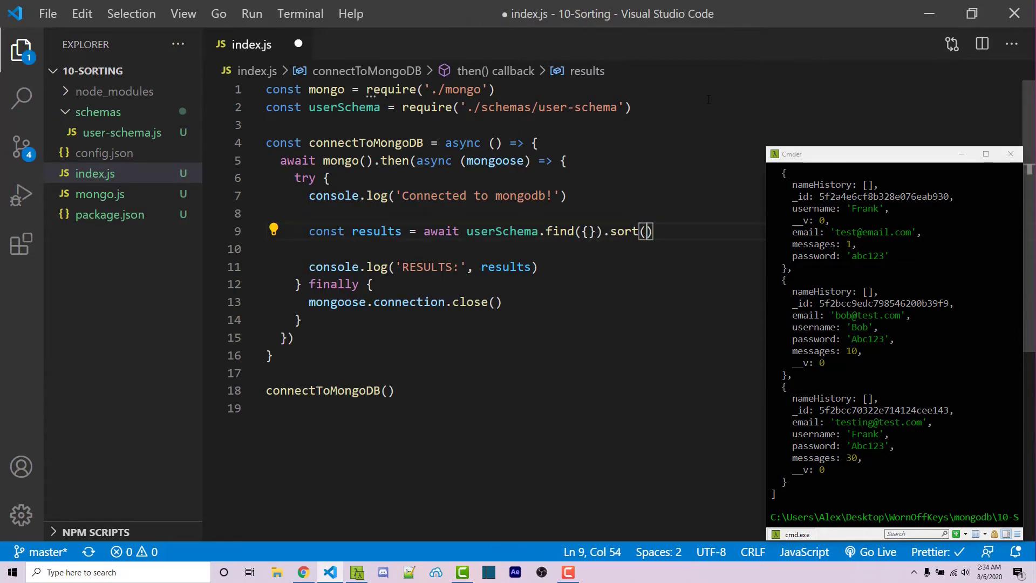
pyautogui.write('{')
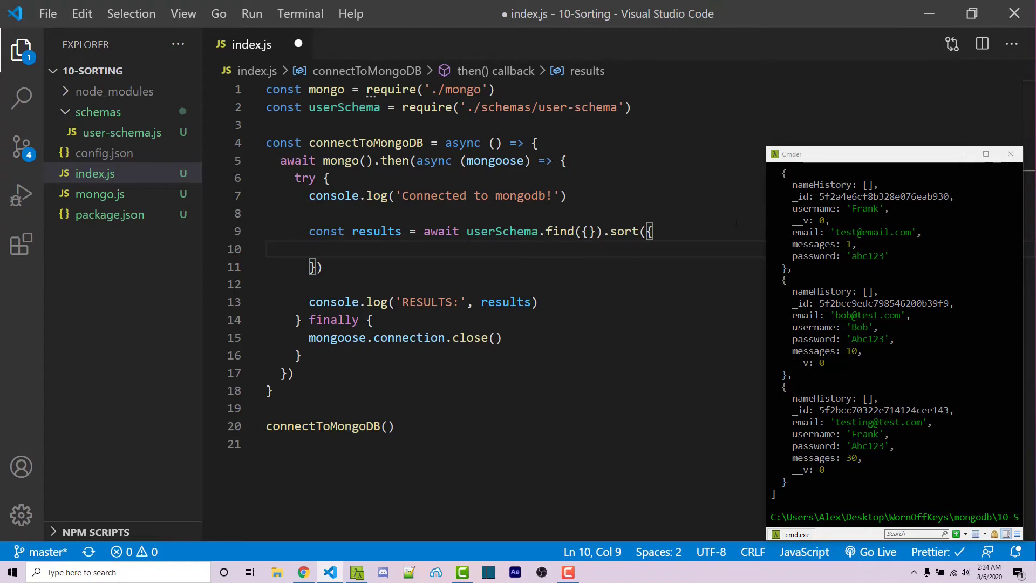
pyautogui.write('messages:')
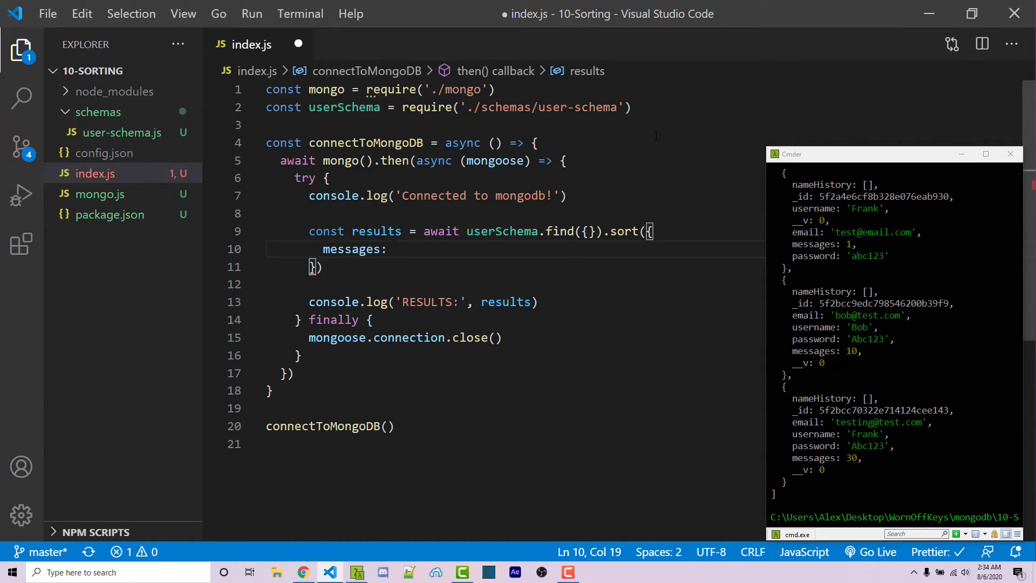
pyautogui.write('1,')
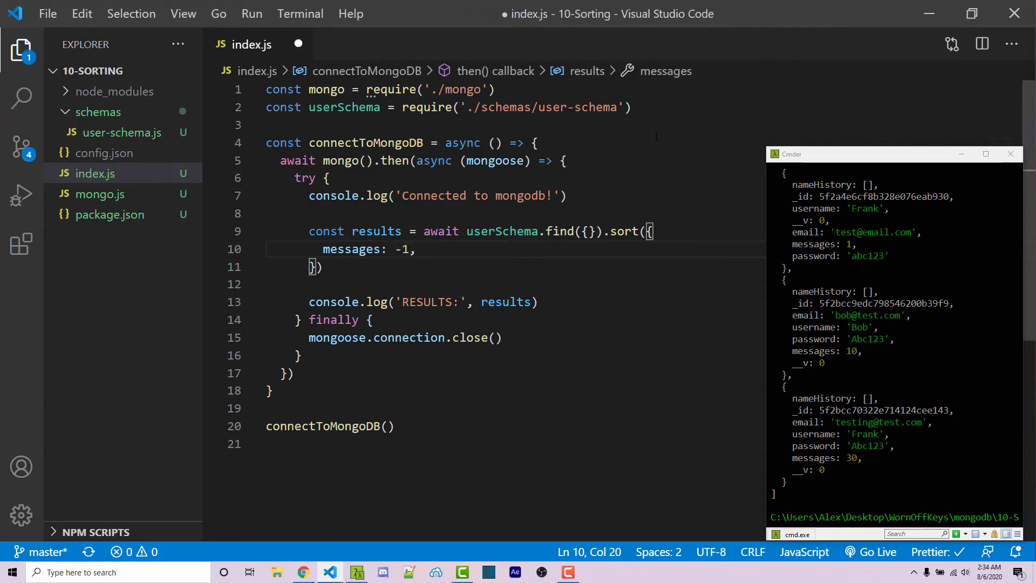
pyautogui.press('Backspace')
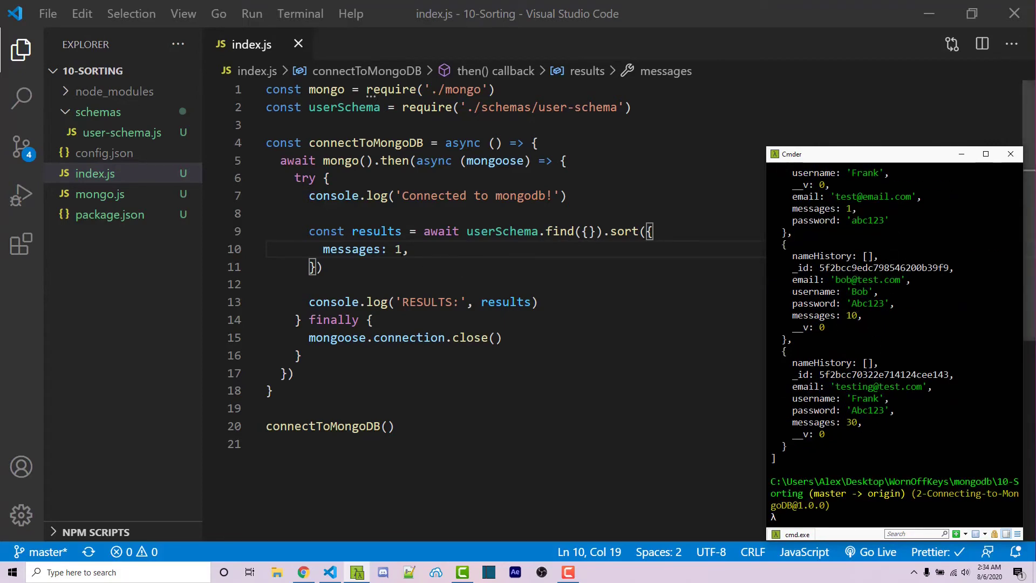
pyautogui.write('-')
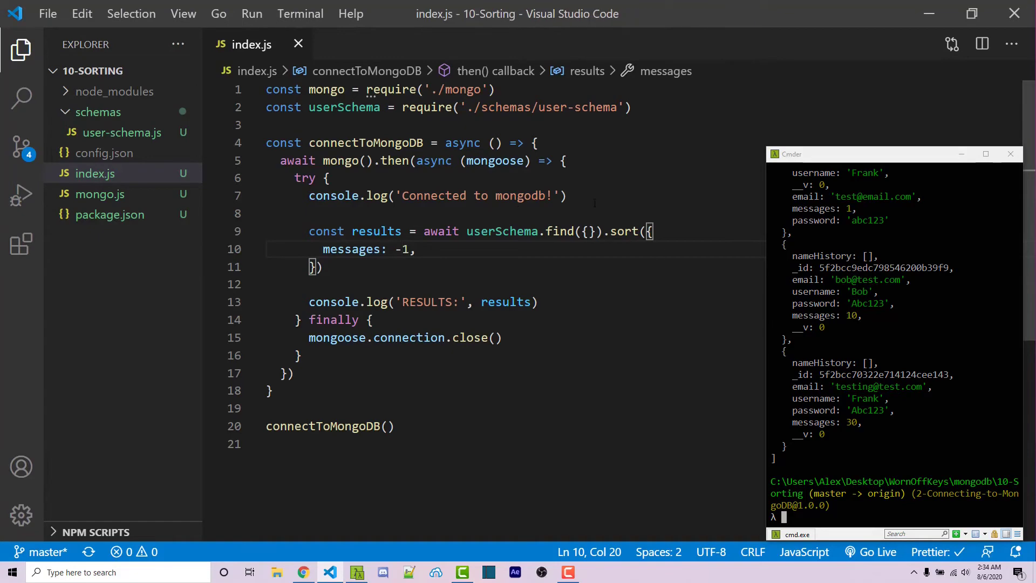
pyautogui.write('node index.js')
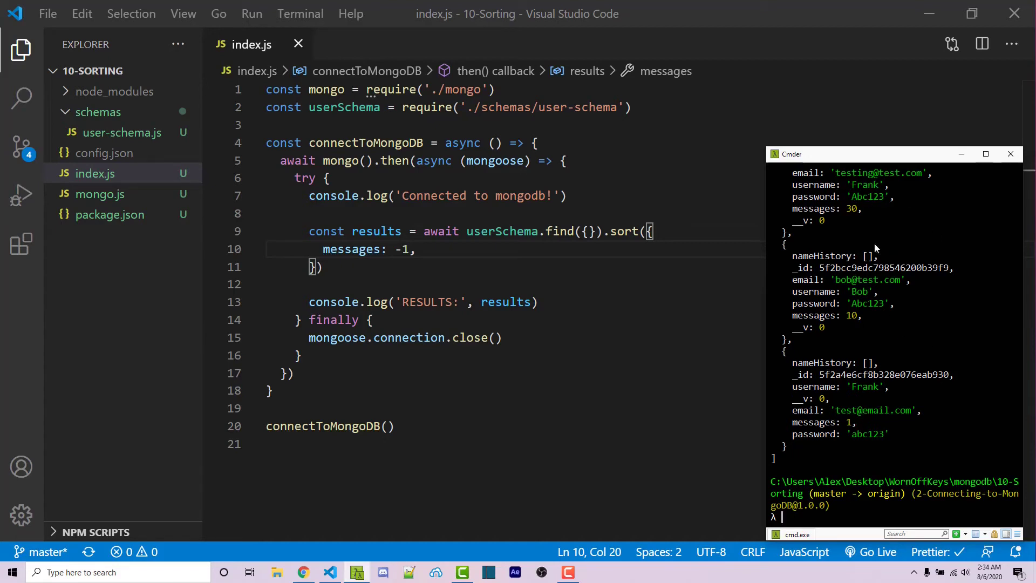
pyautogui.moveTo(914, 236)
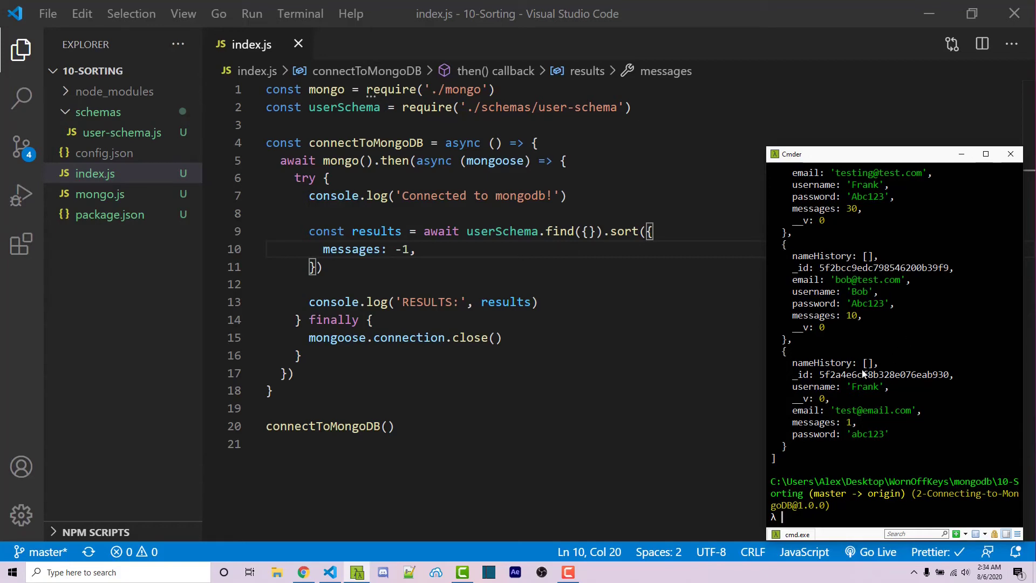
# Chain .limit() after the sort, test it, then set the limit to 10 and save index.js
pyautogui.write('node index.js')
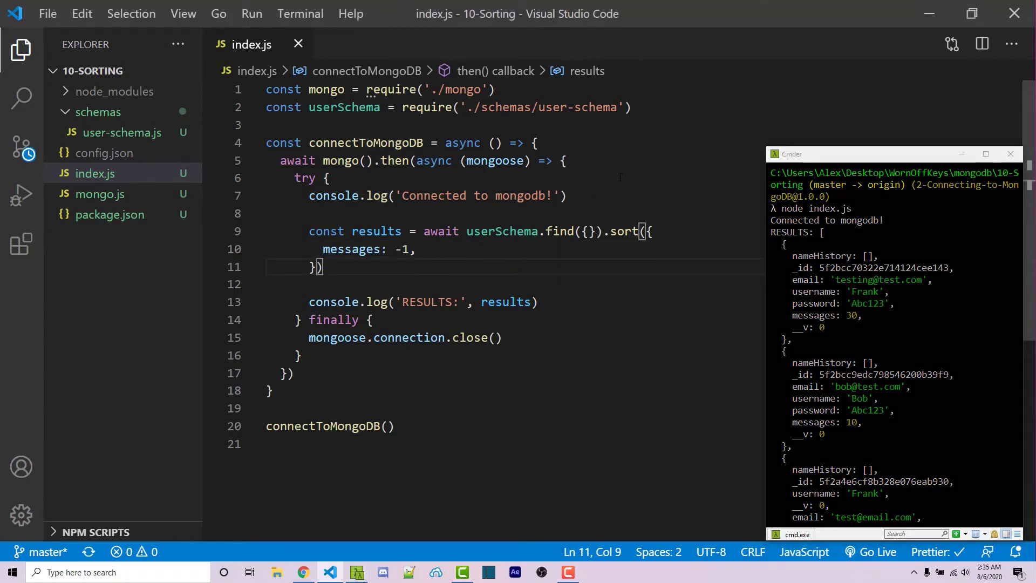
pyautogui.write('.limit(1')
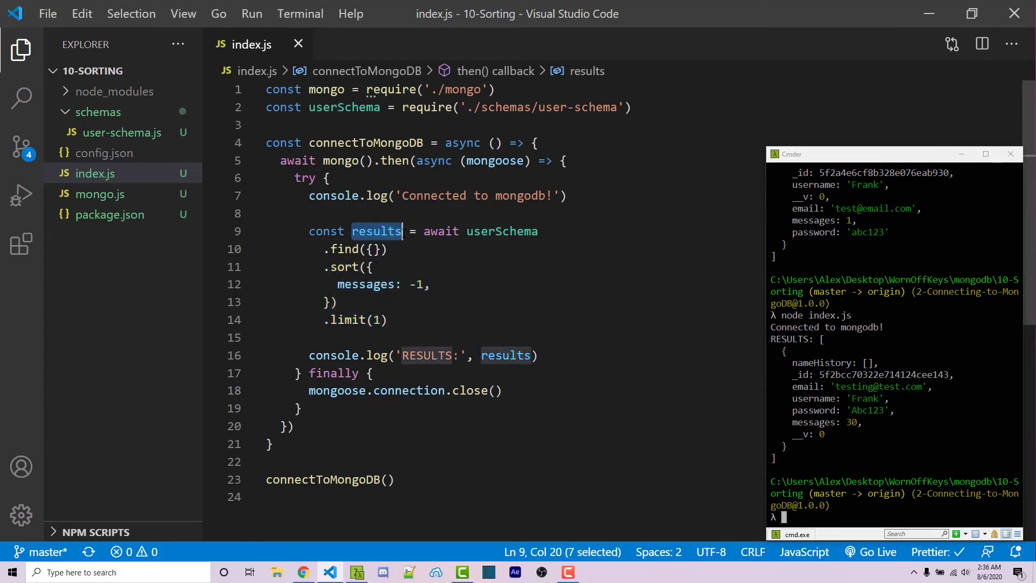
pyautogui.moveTo(377, 231)
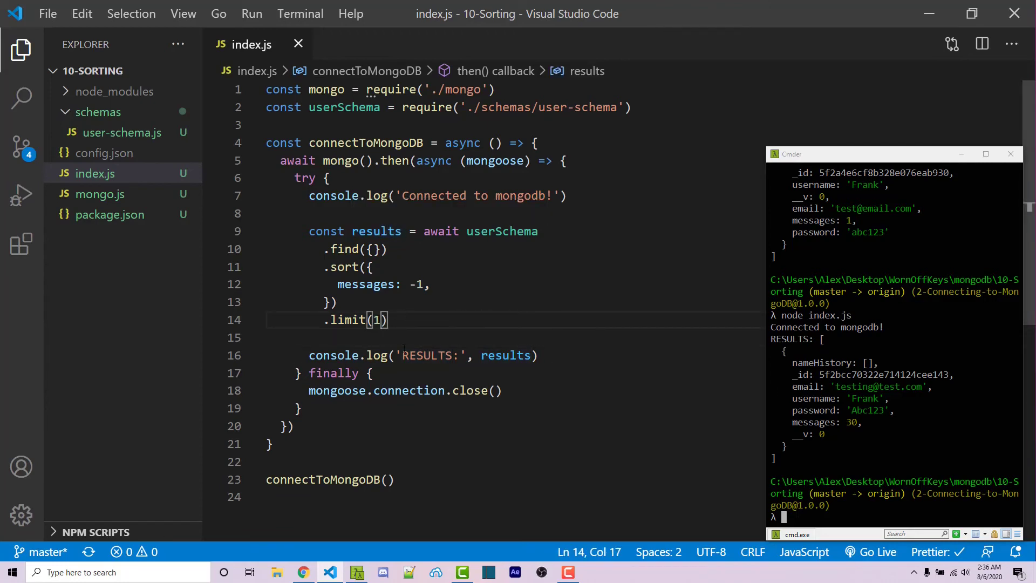
pyautogui.write('0')
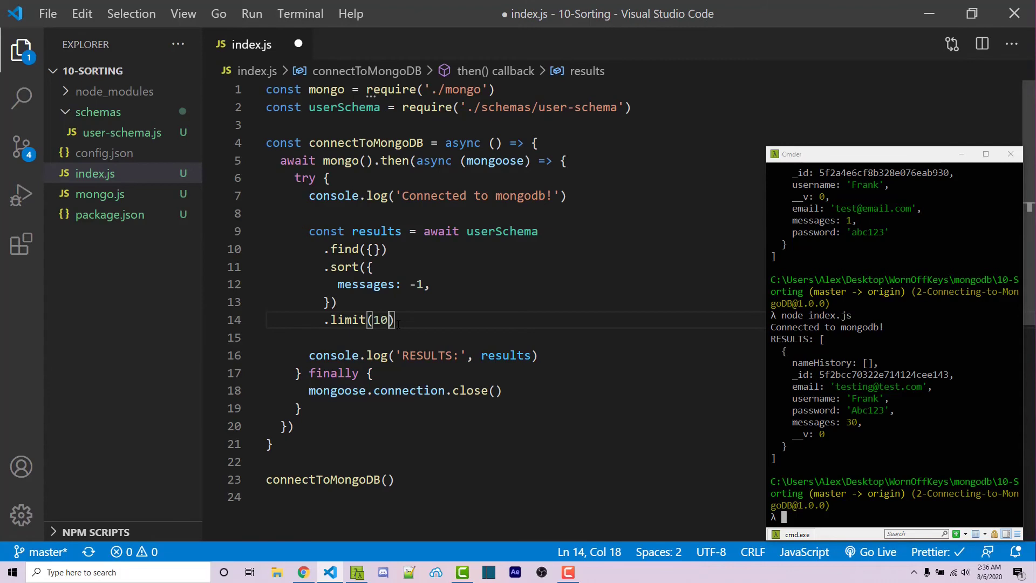
pyautogui.press('ctrl+s')
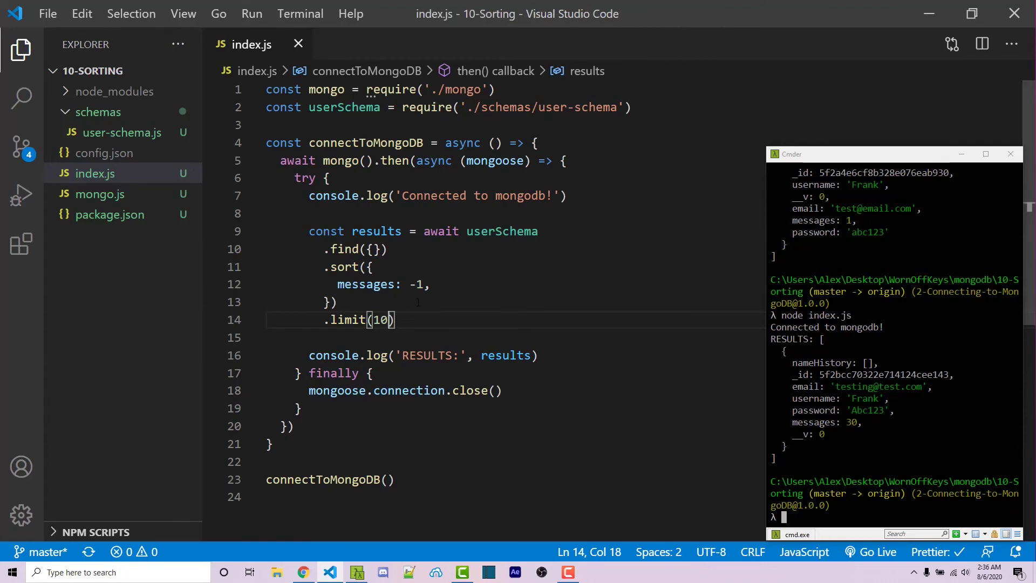